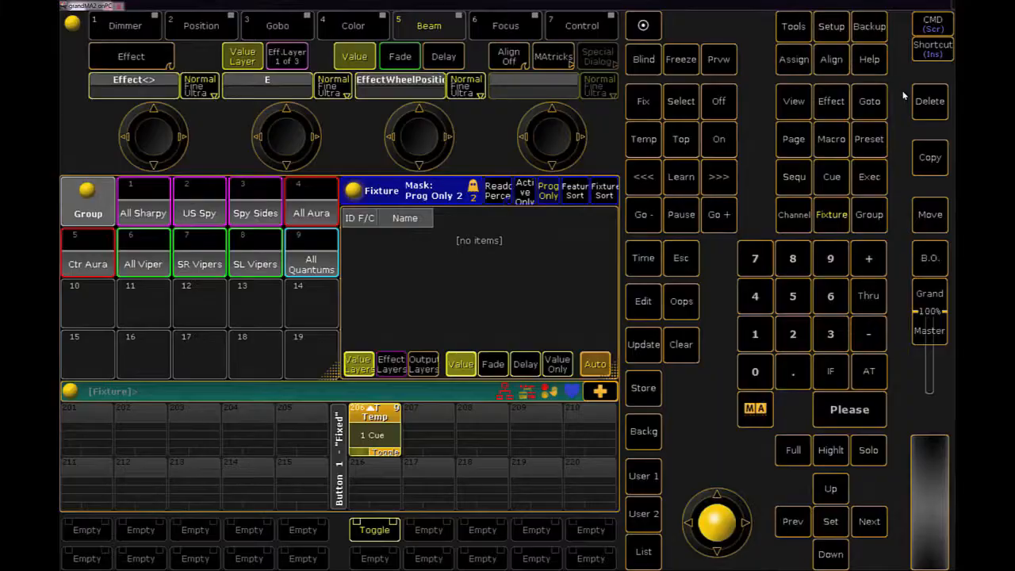
Step: Minimize the grandMA2 onPC window so the desktop files are visible
click(870, 26)
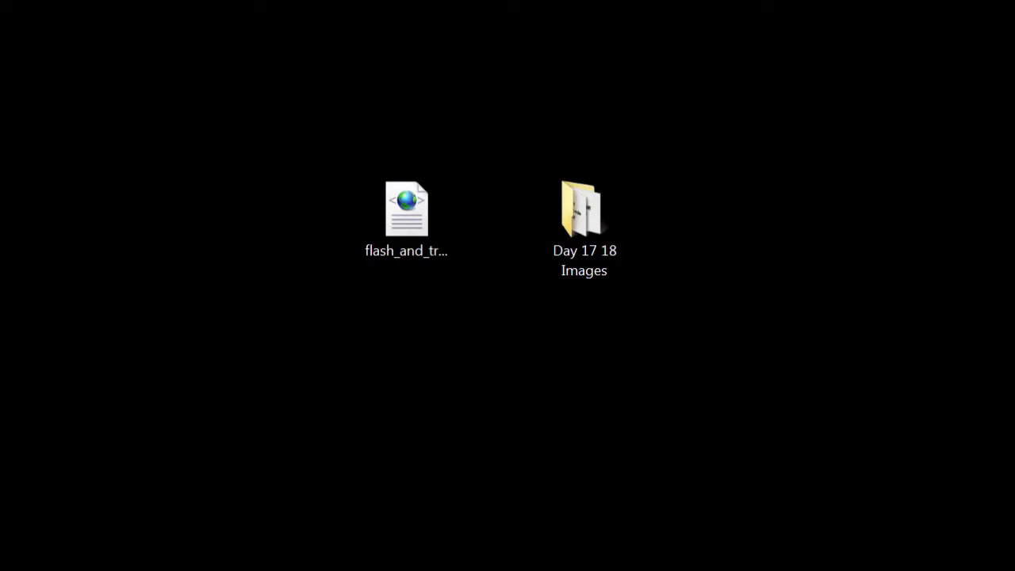
click(406, 208)
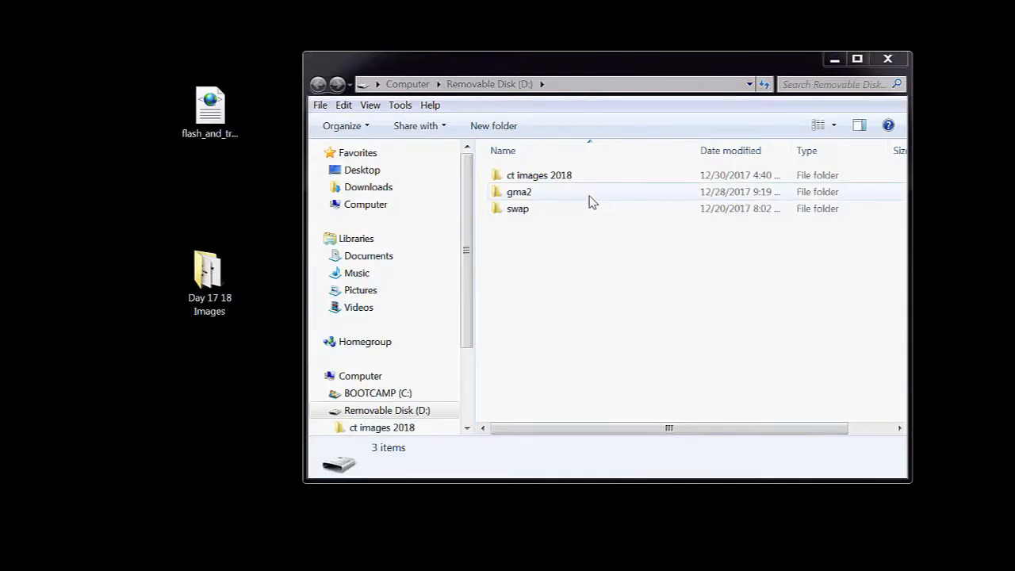
double_click(519, 191)
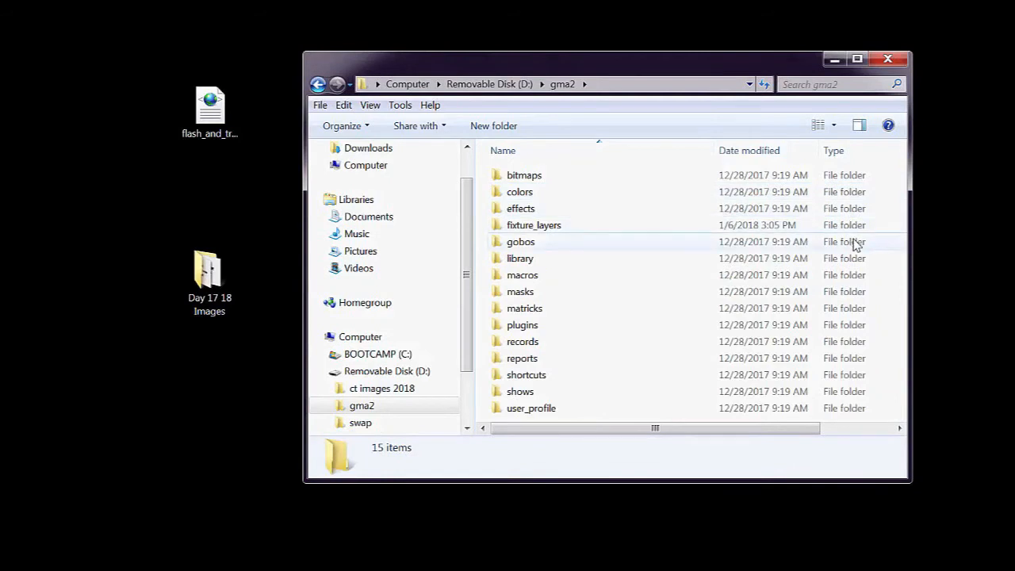
double_click(520, 257)
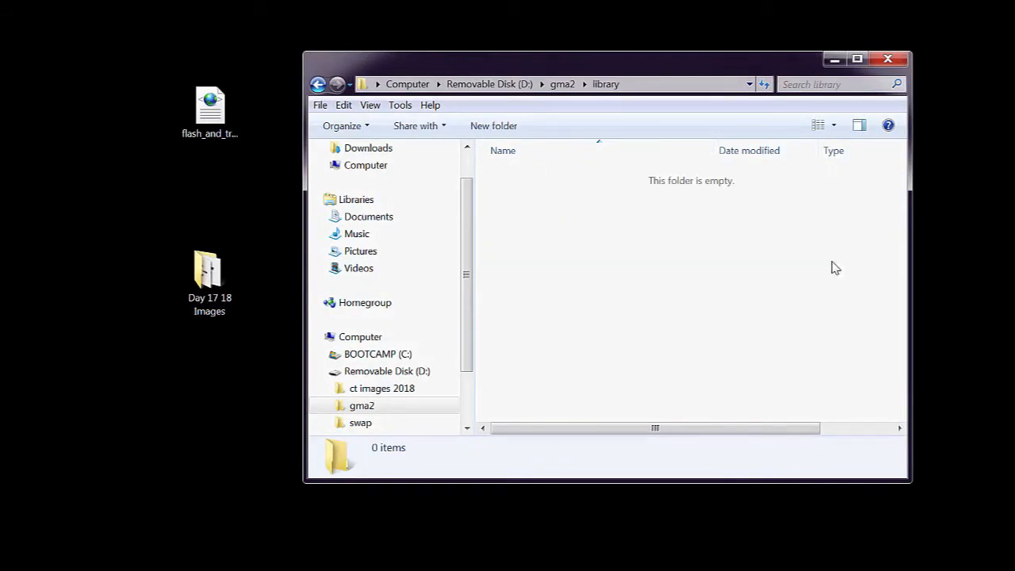
click(209, 111)
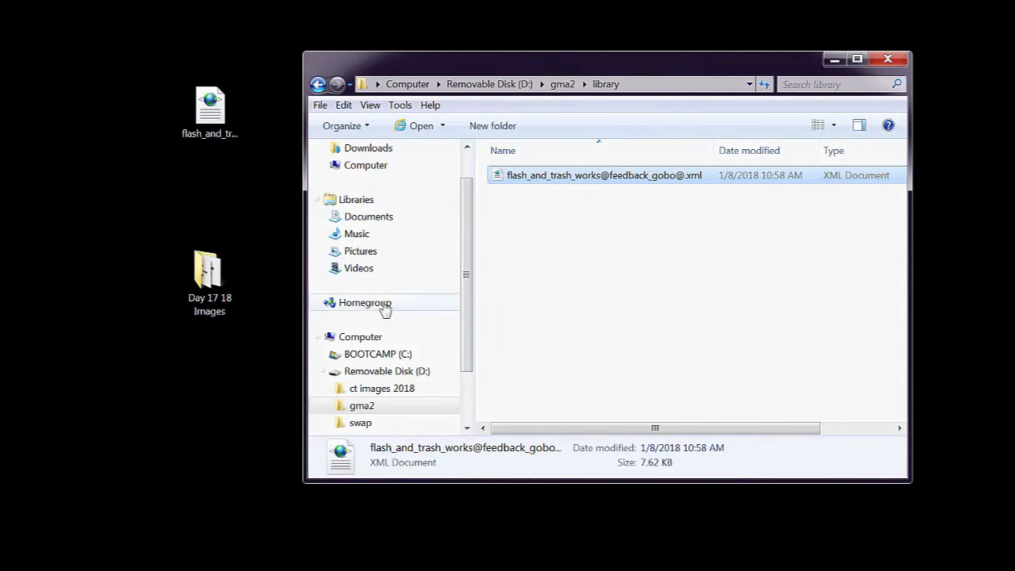
double_click(210, 273)
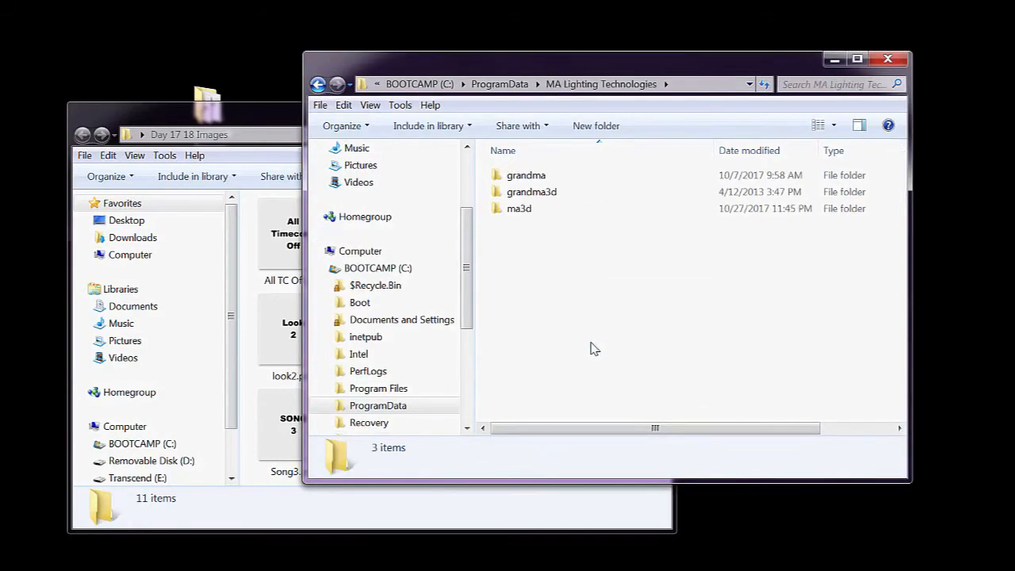
Step: Move the eleven gobo PNGs into grandma\gma2_V_3.3.4\gobos\user_gobos
double_click(527, 175)
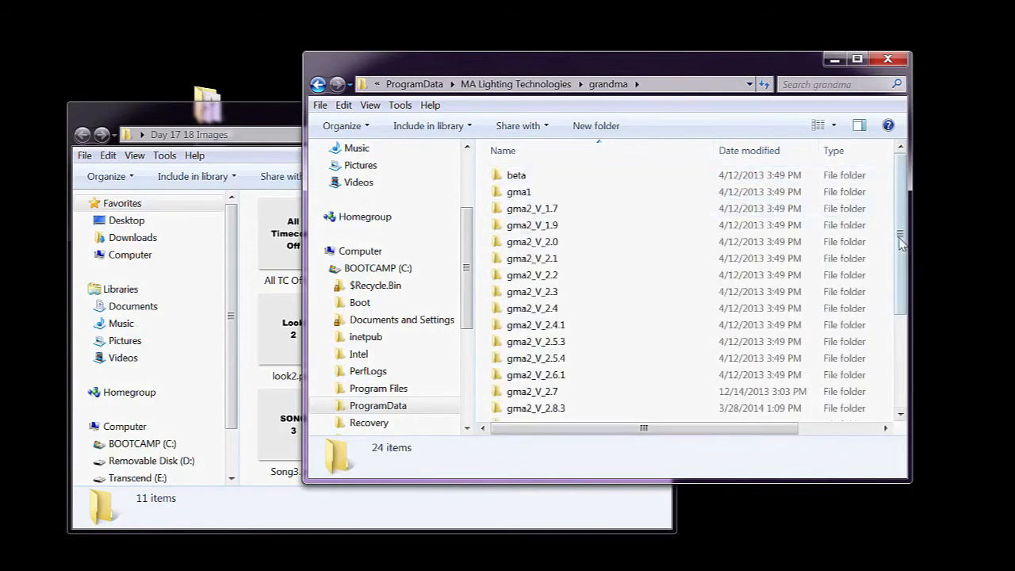
scroll(down, 3)
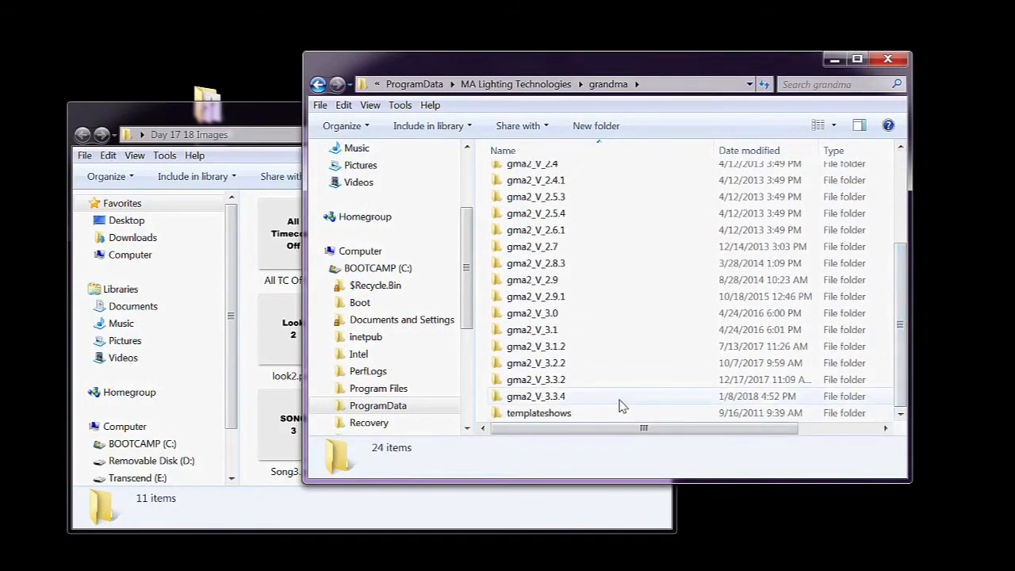
double_click(536, 396)
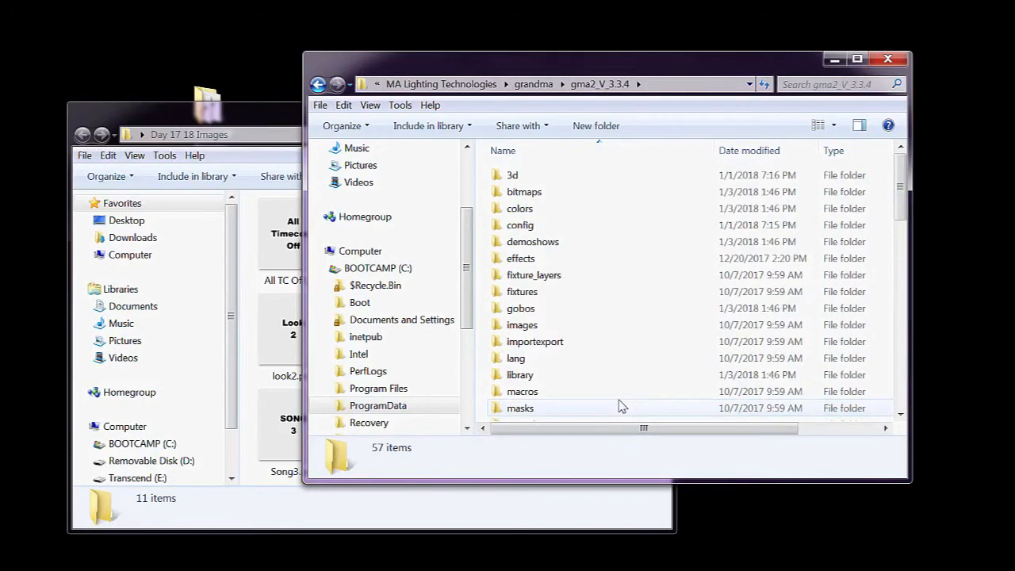
mouse_move(631, 319)
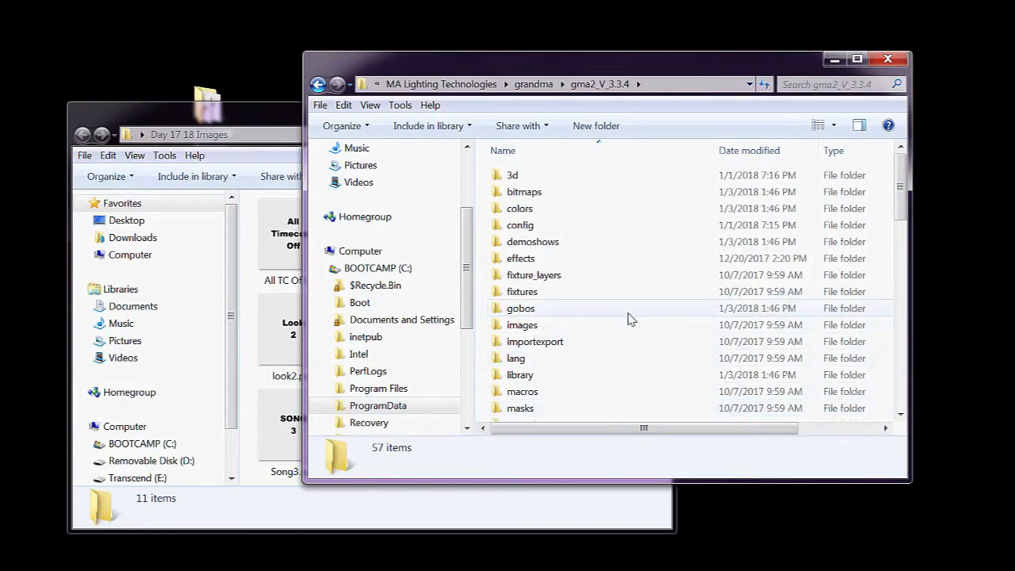
double_click(520, 308)
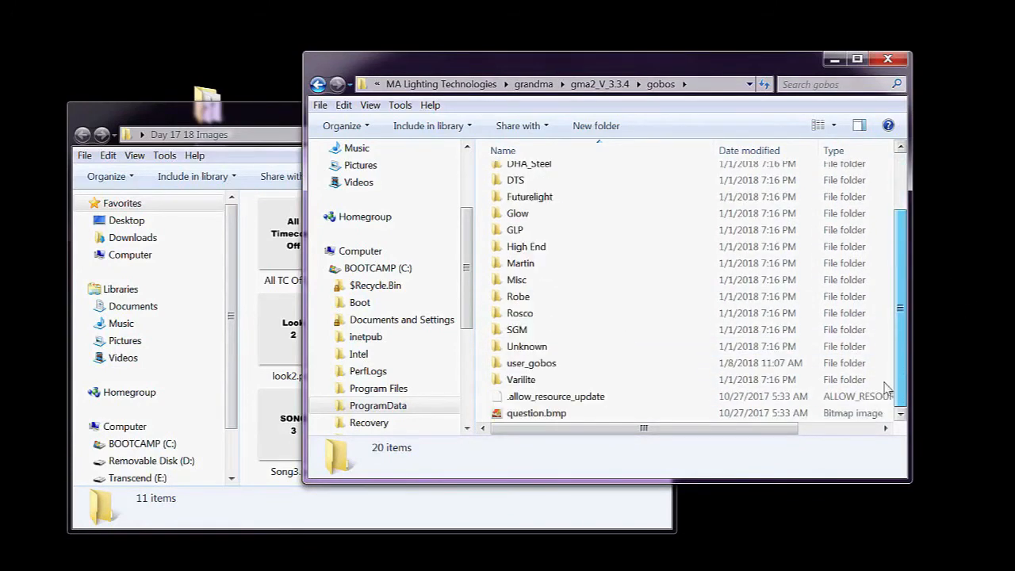
double_click(531, 362)
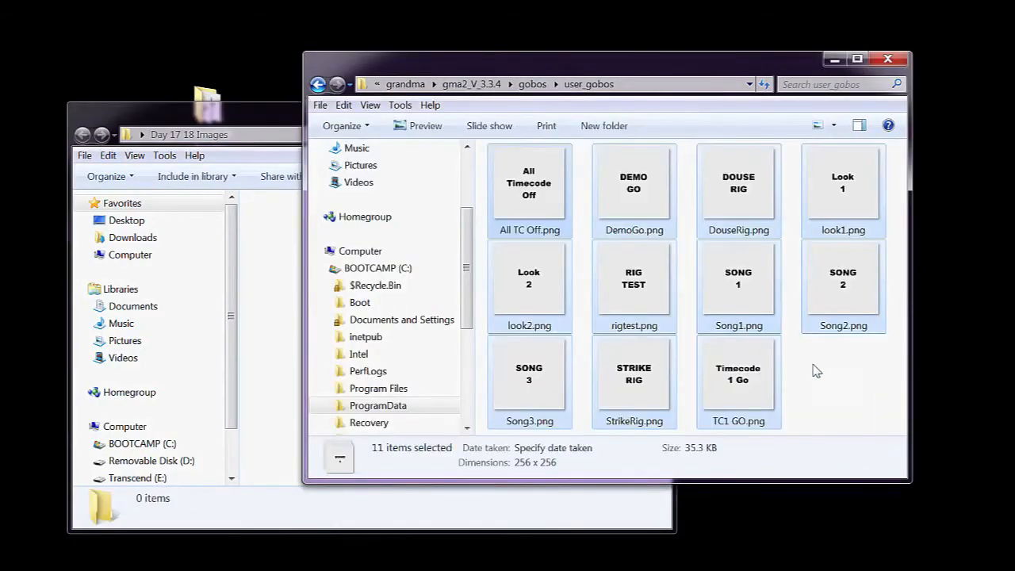
mouse_move(286, 117)
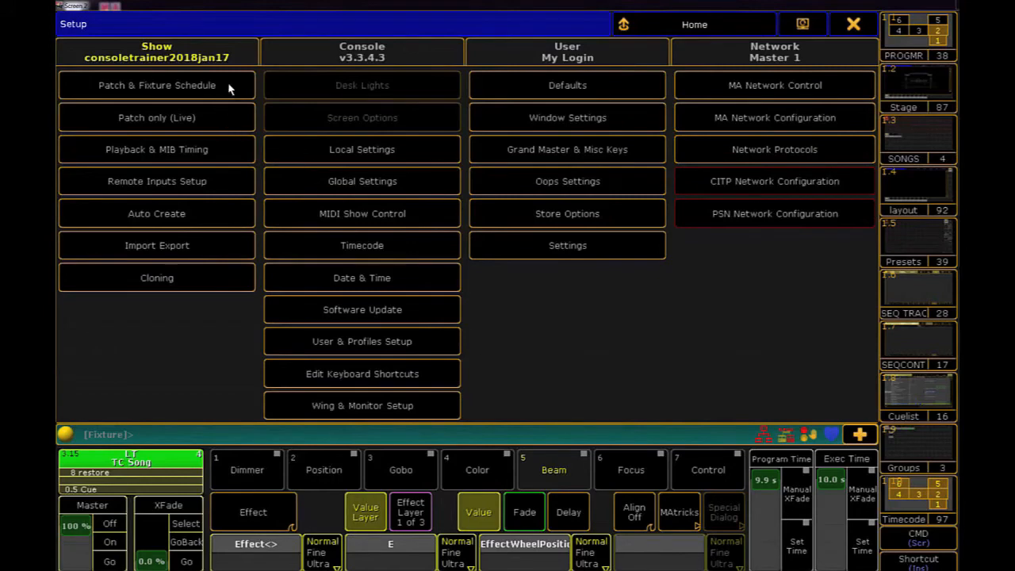
Step: Start adding a new fixture from Patch & Fixture Schedule, reaching the Fixture Wizard
click(156, 86)
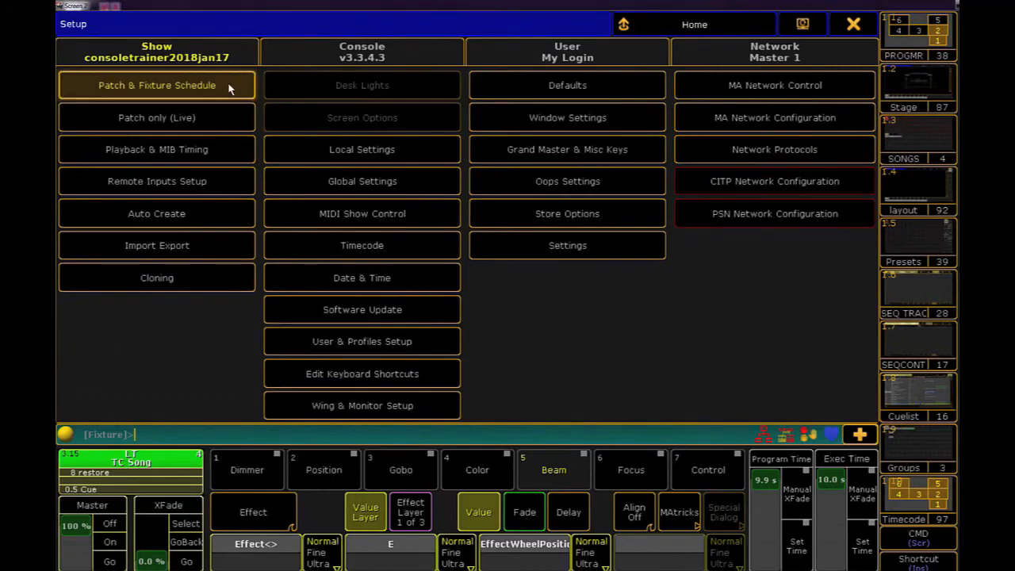
click(155, 85)
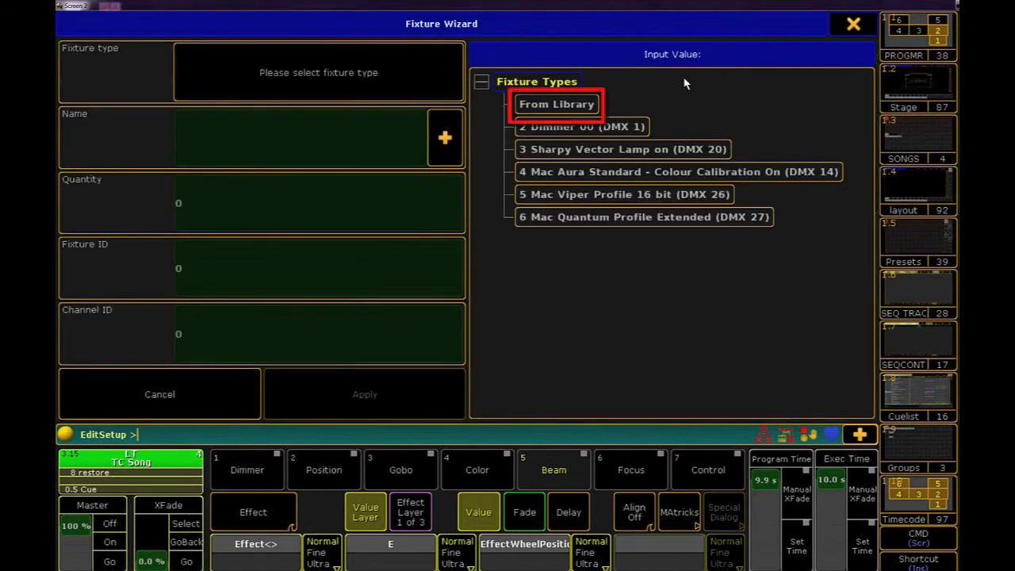
Step: Import Feedback Gobo from the USB library and patch it as fixture 501 at 255.1
click(556, 105)
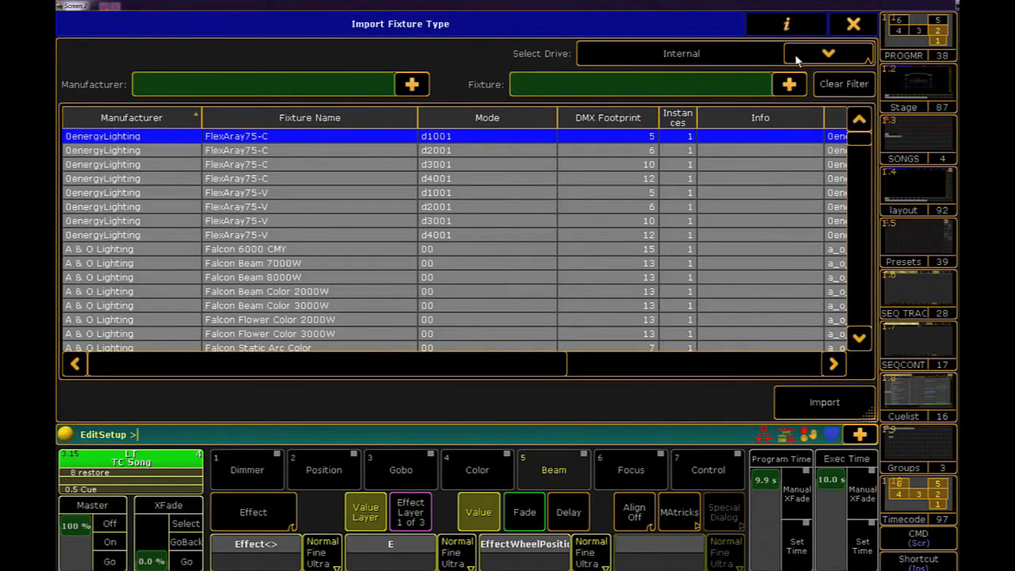
click(828, 54)
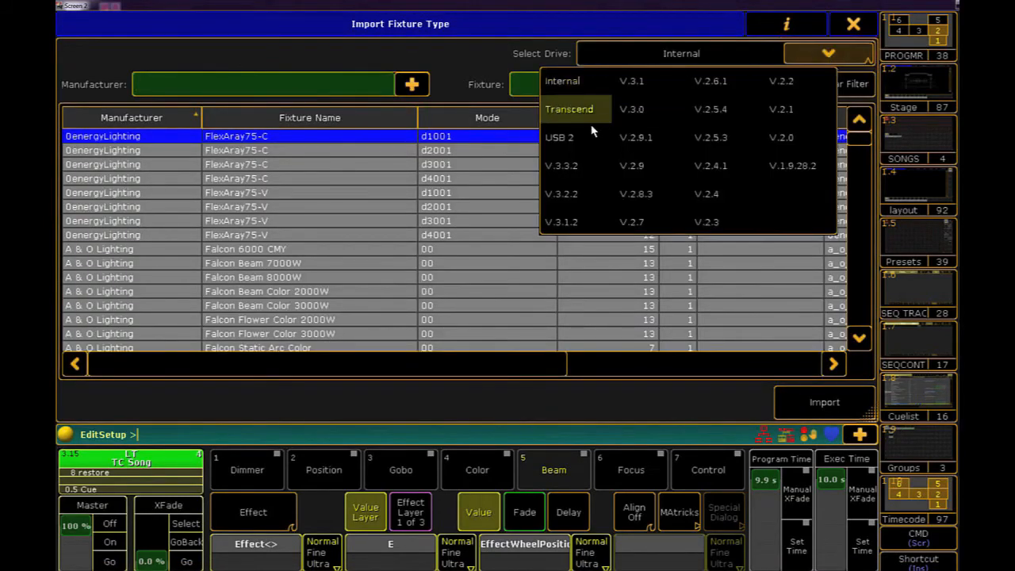
click(558, 136)
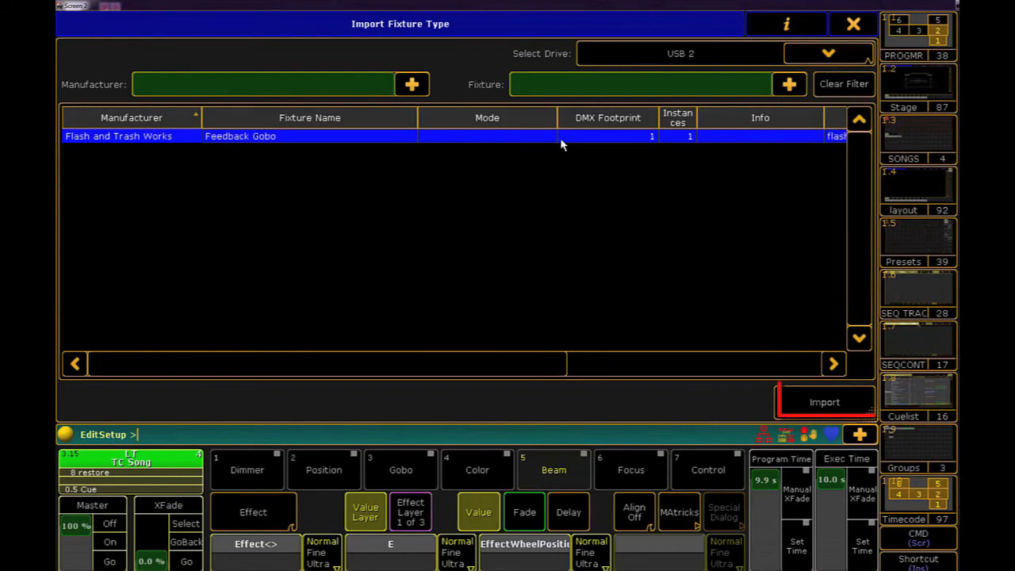
click(825, 403)
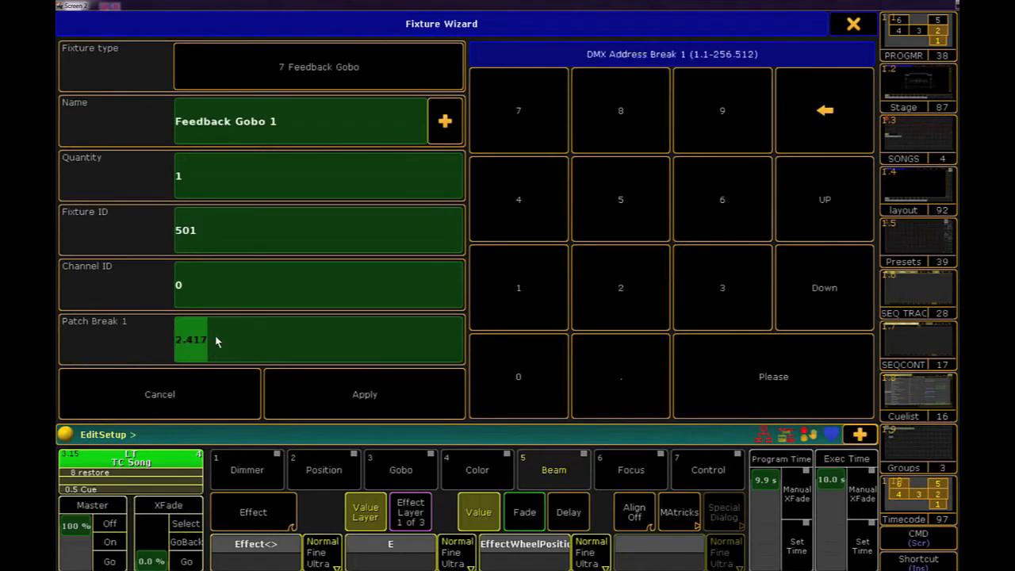
text(255.1)
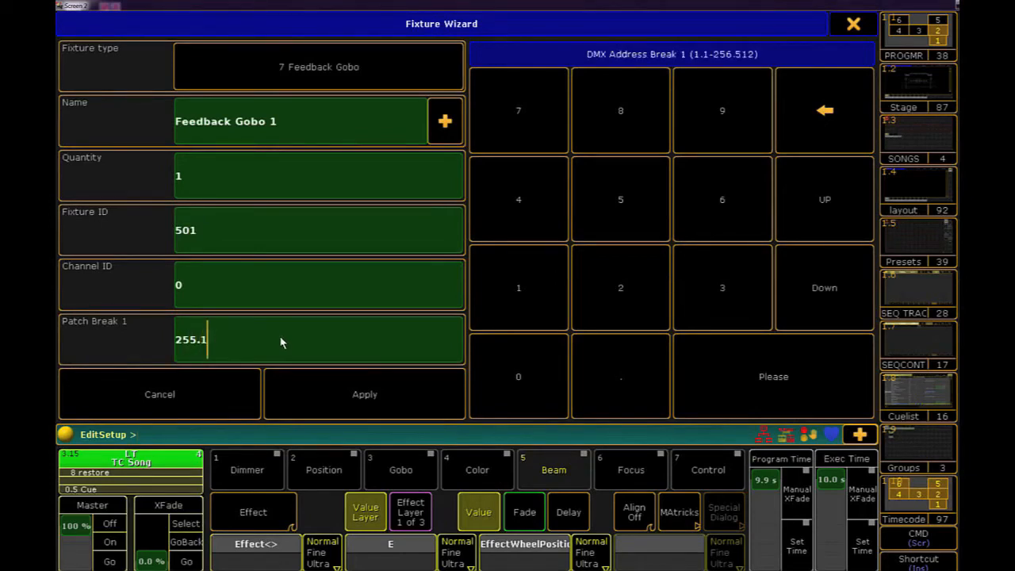
click(365, 393)
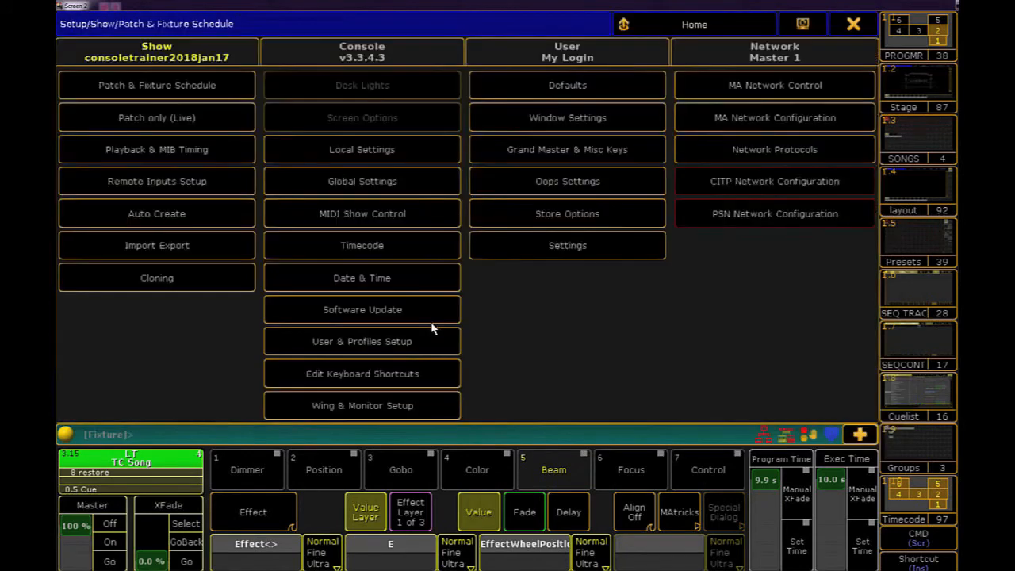
mouse_move(235, 88)
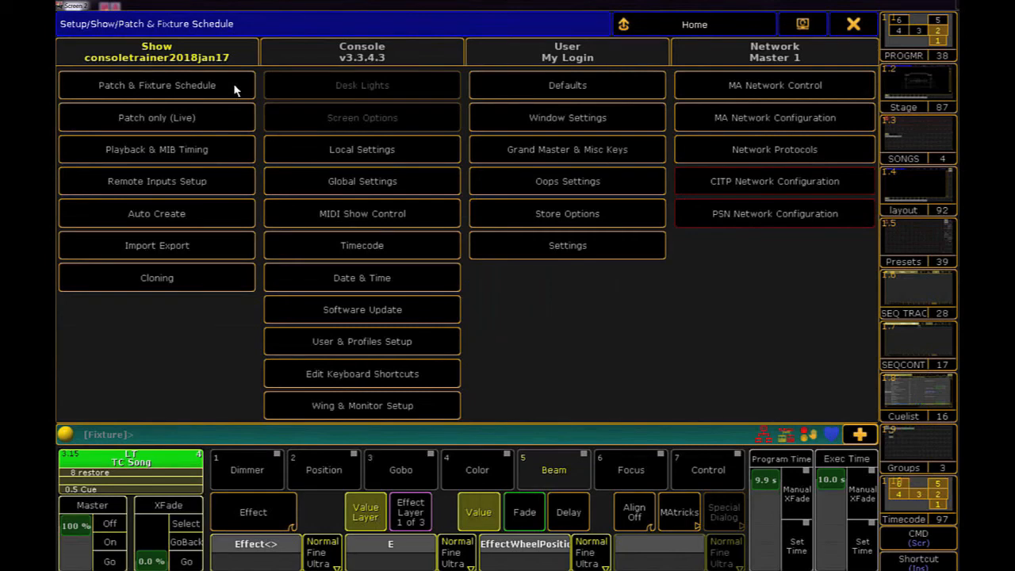
Step: Export the Mac Quantum Profile Extended fixture type to the chosen drive
click(155, 85)
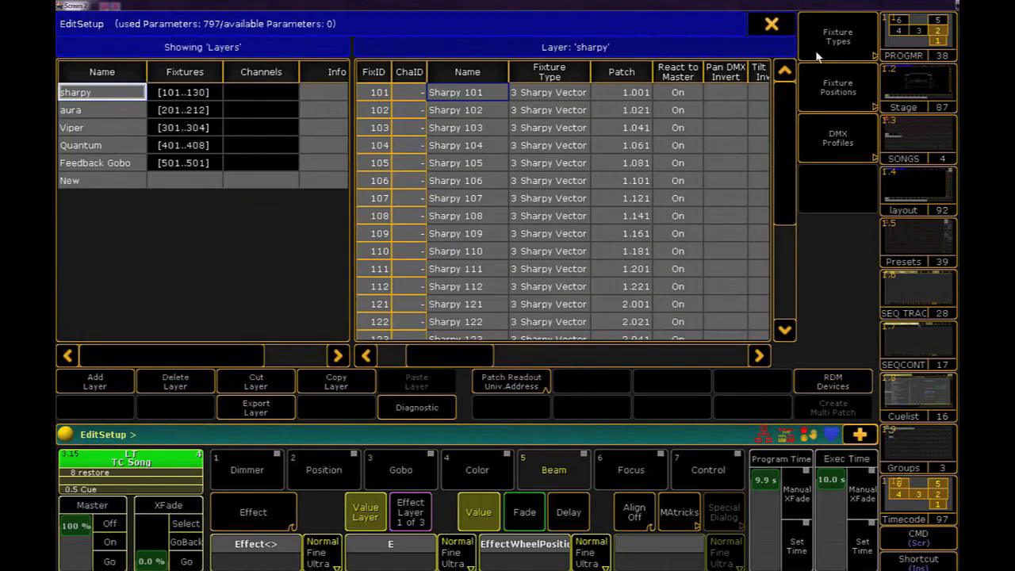
click(837, 35)
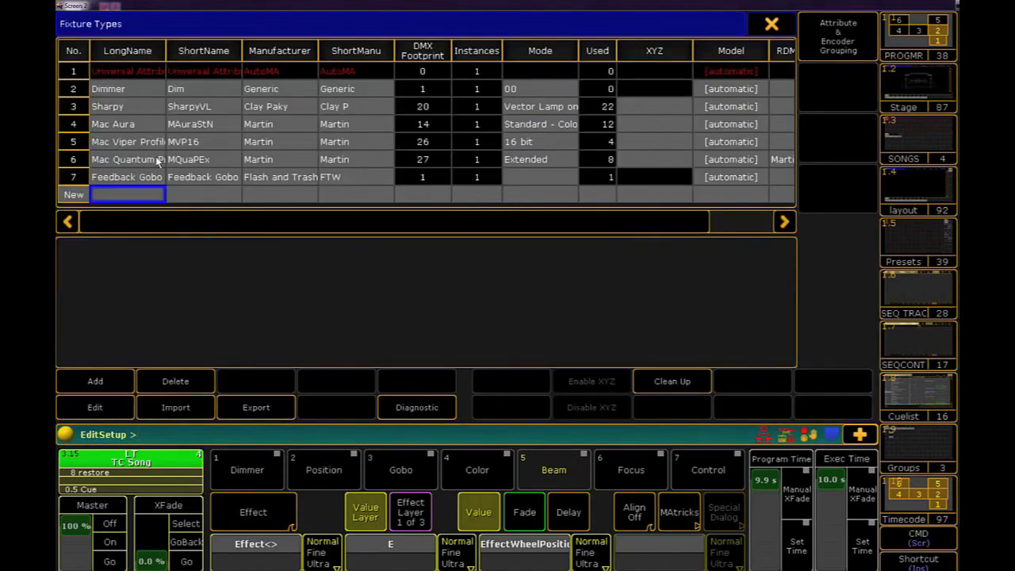
click(127, 158)
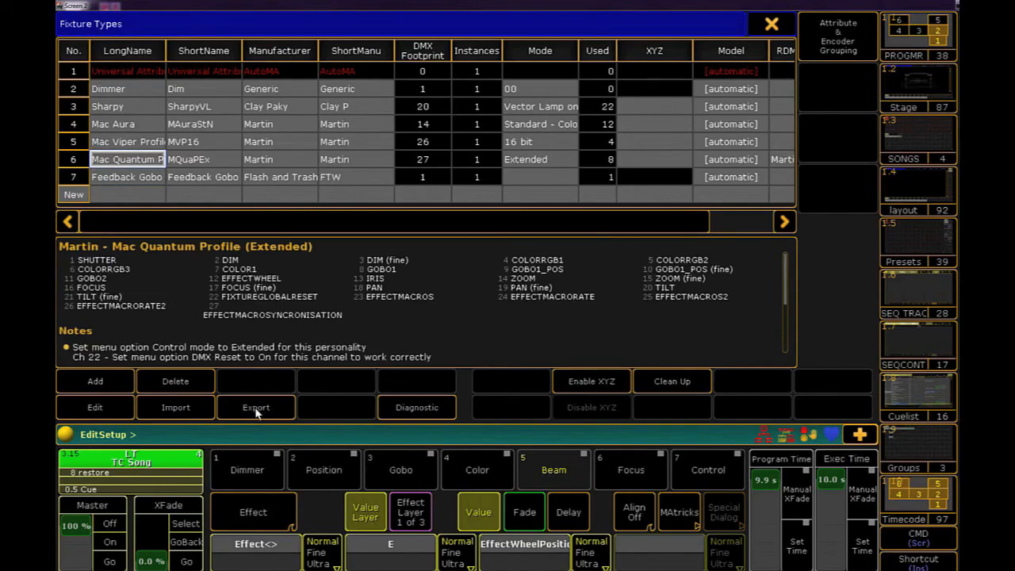
click(256, 406)
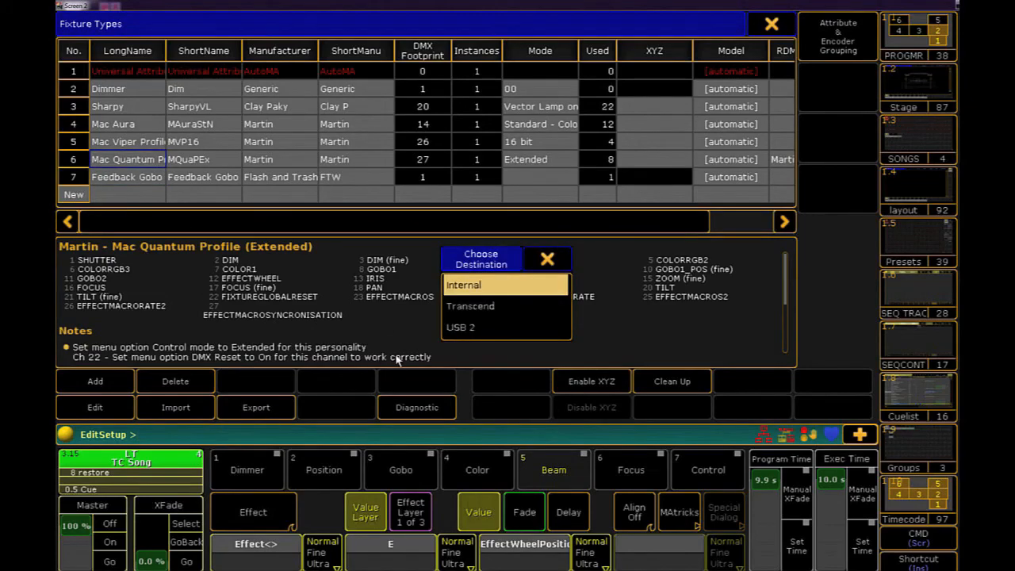
click(463, 286)
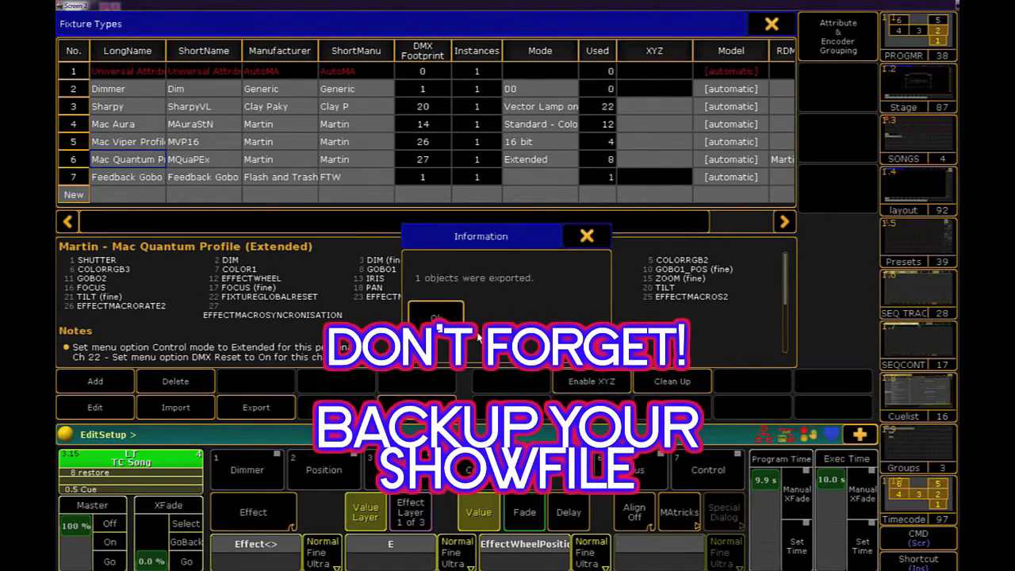